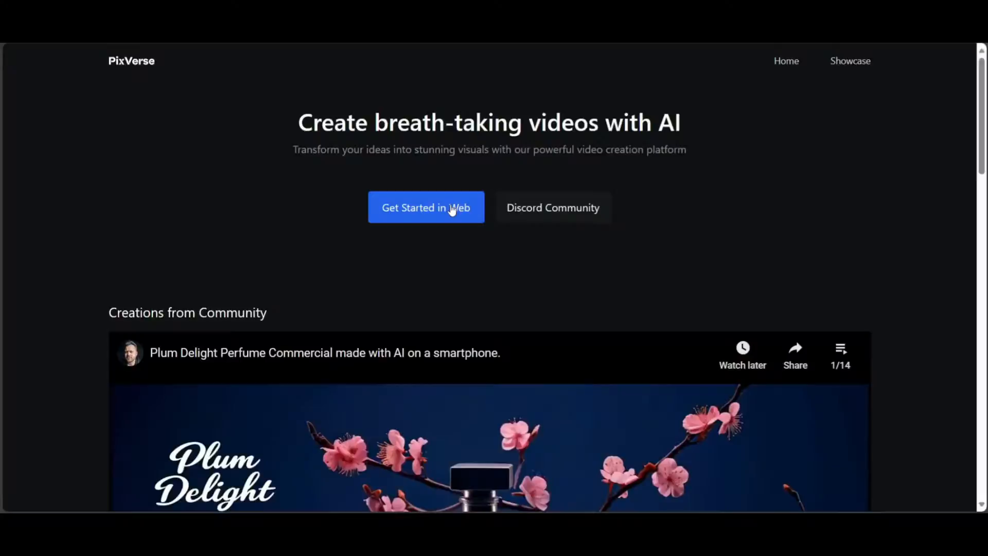
Sign in to PixVerse on the web using the Discord account
left_click(426, 208)
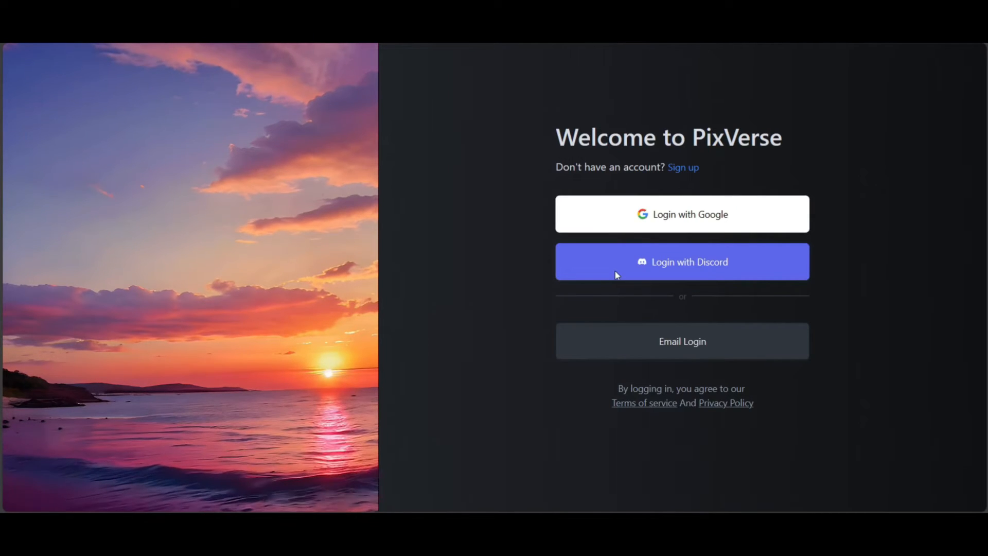
left_click(682, 261)
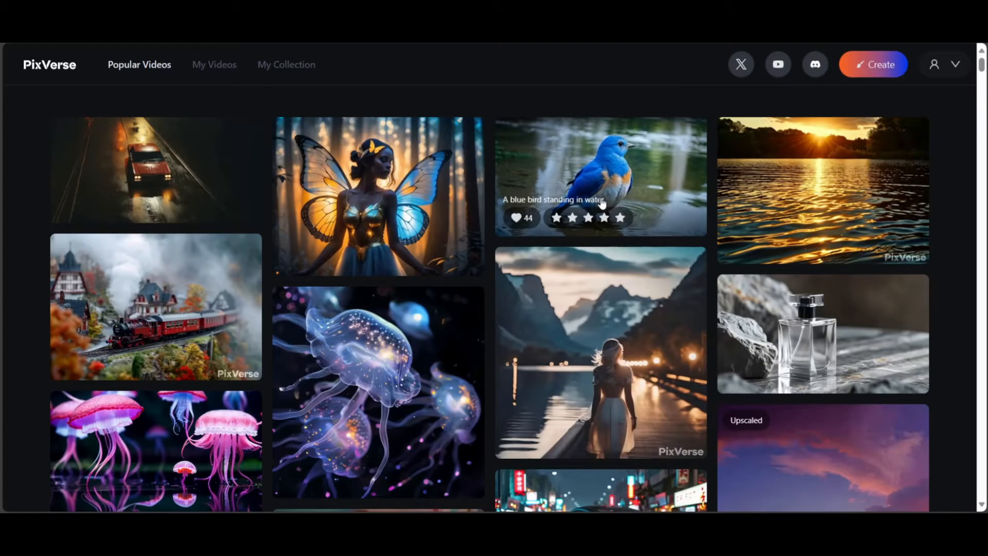
left_click(600, 177)
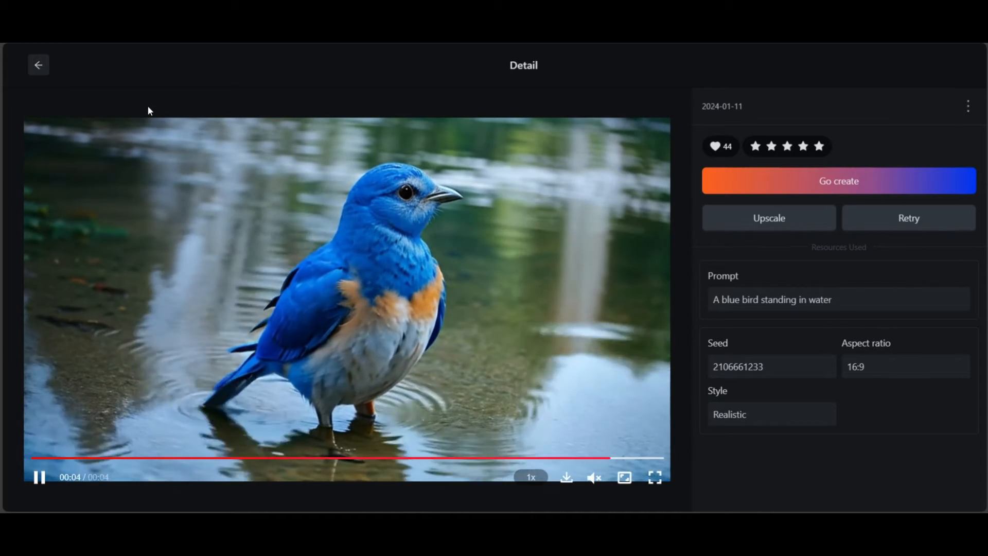
left_click(39, 64)
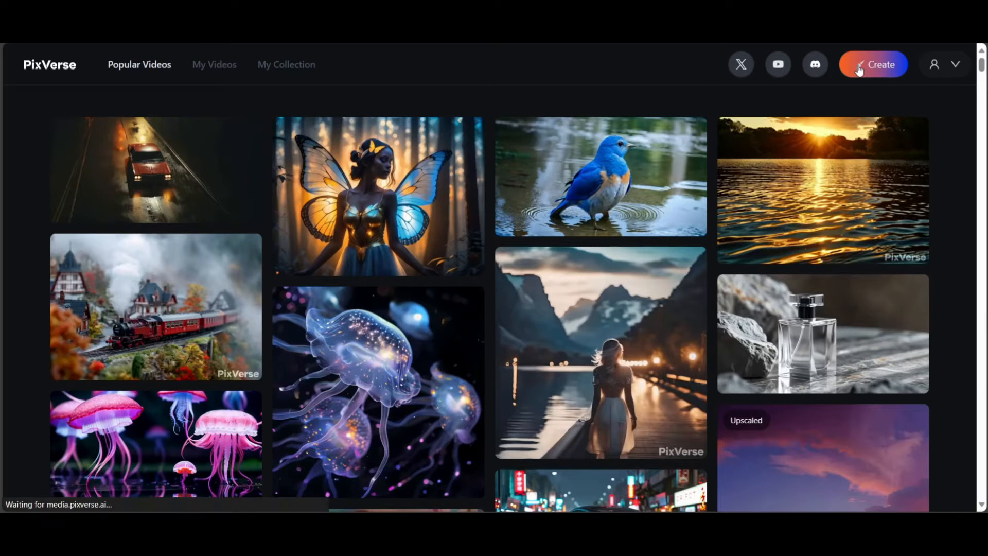
Open the Image to Video creator and upload the overgrown city image
left_click(873, 64)
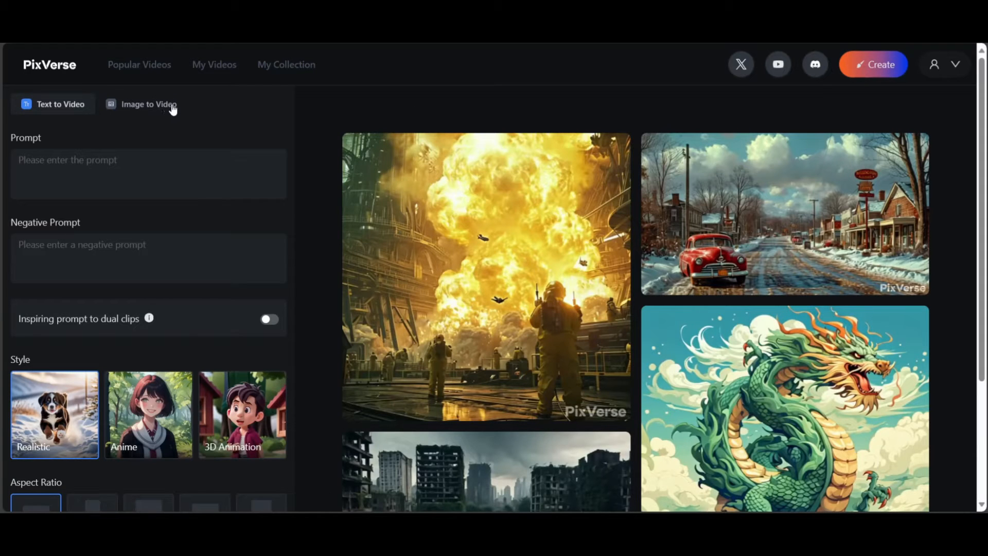
left_click(149, 104)
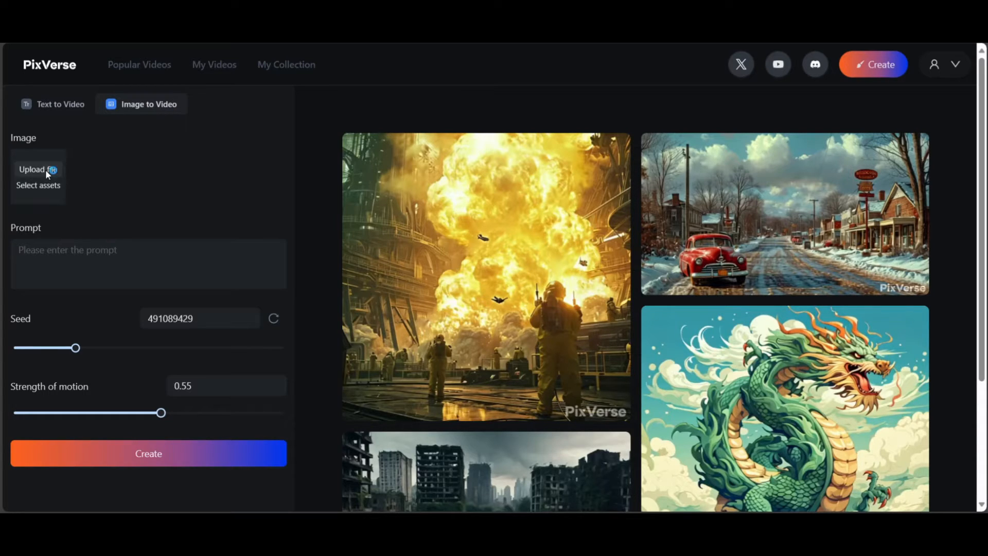
left_click(37, 169)
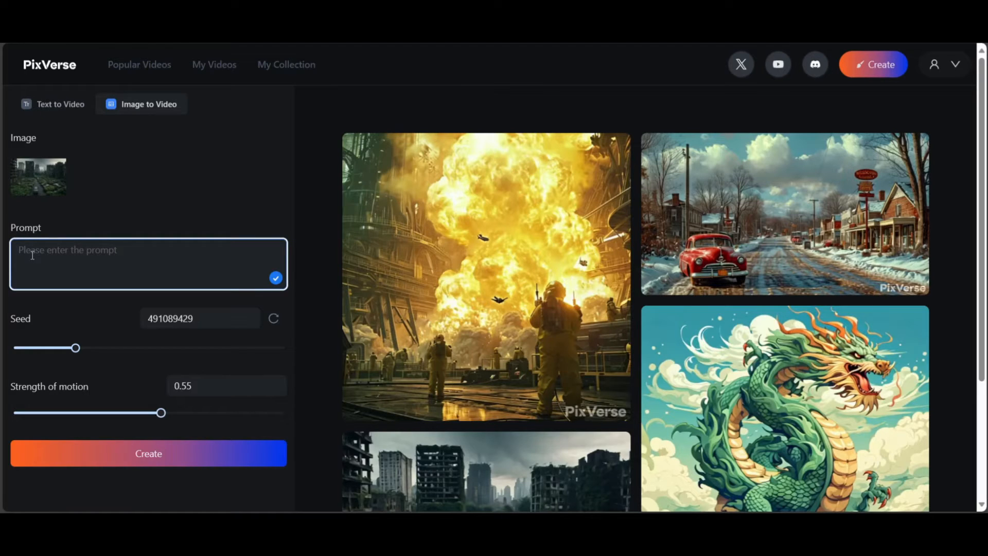
Type a prompt starting 'car moving on ro' in the prompt box
type("car m")
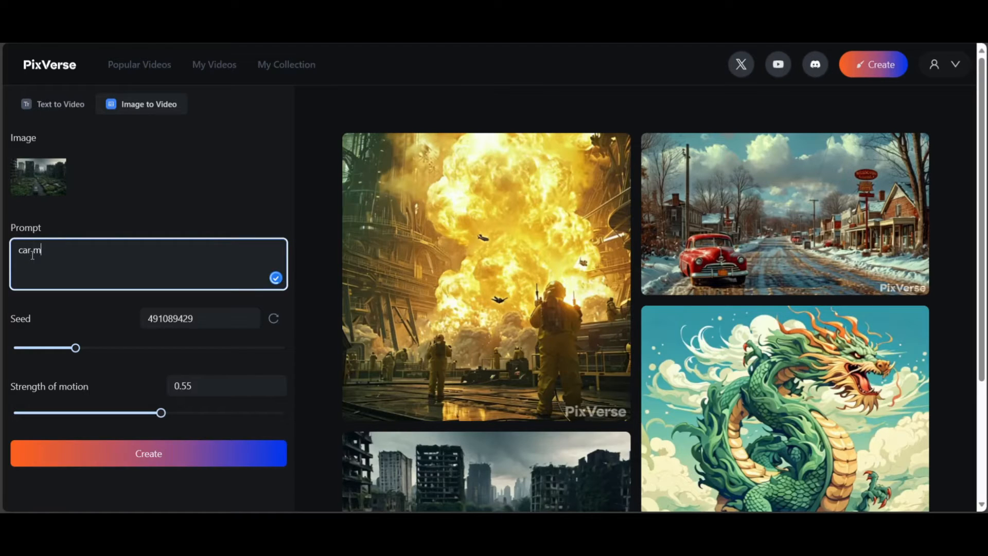
type("oving")
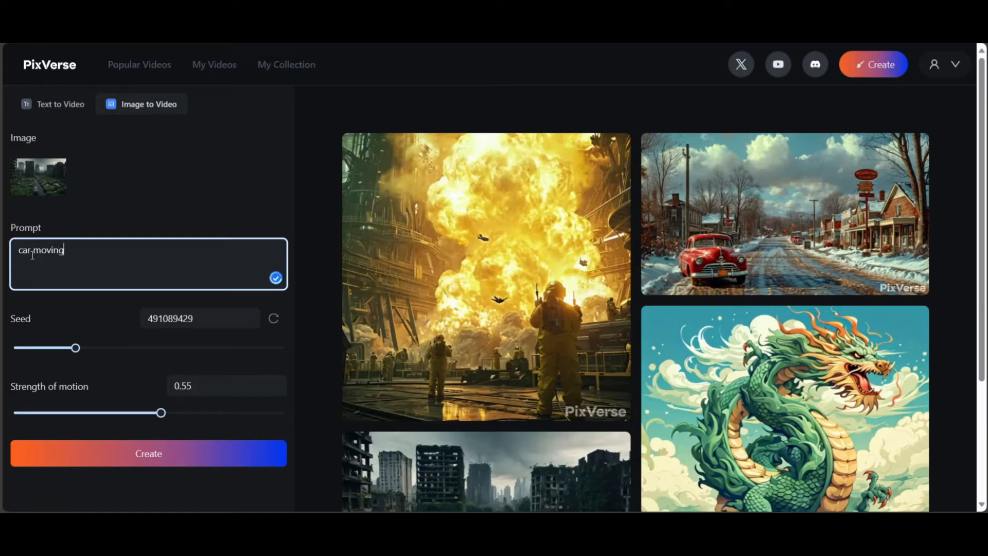
type("on ro")
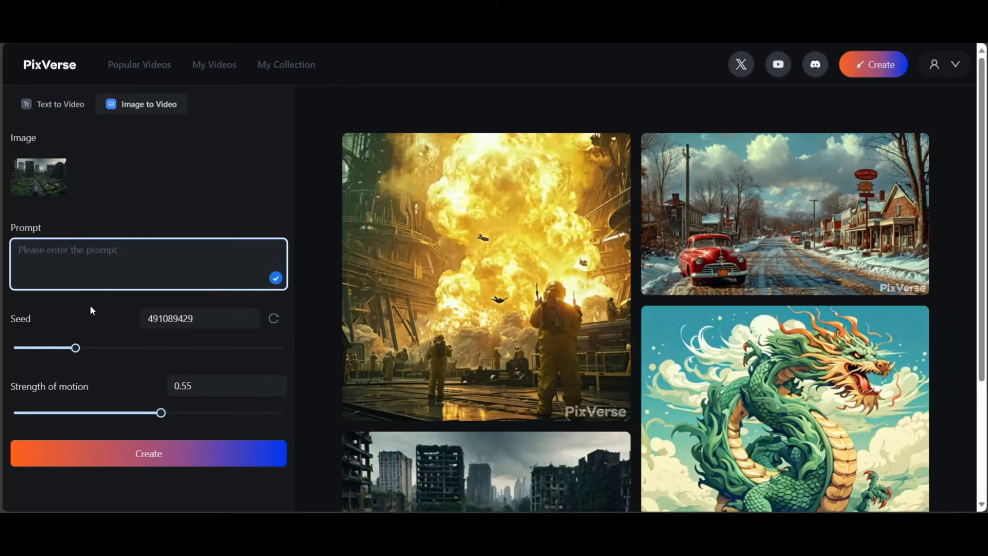
Randomize the seed until it reads 576458690
left_click(199, 318)
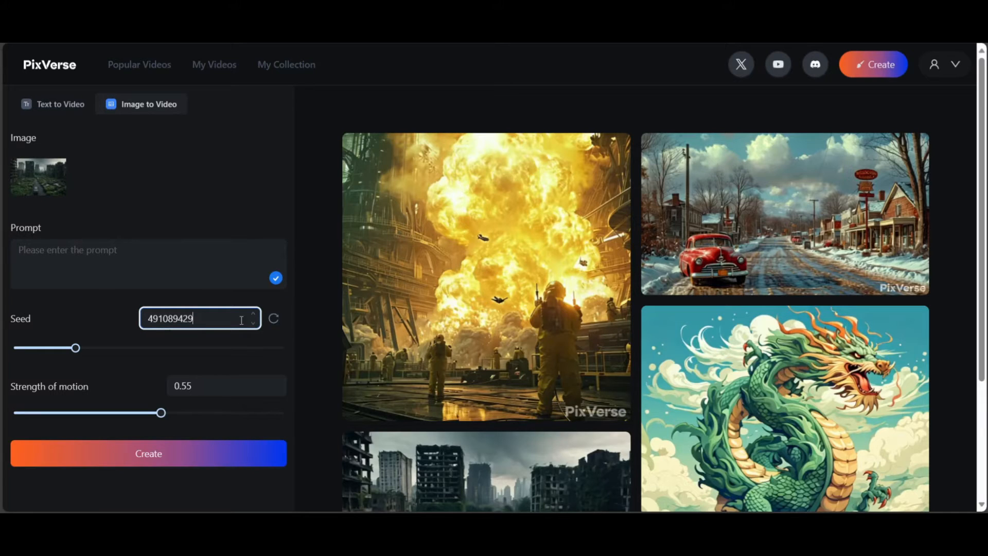
left_click(273, 318)
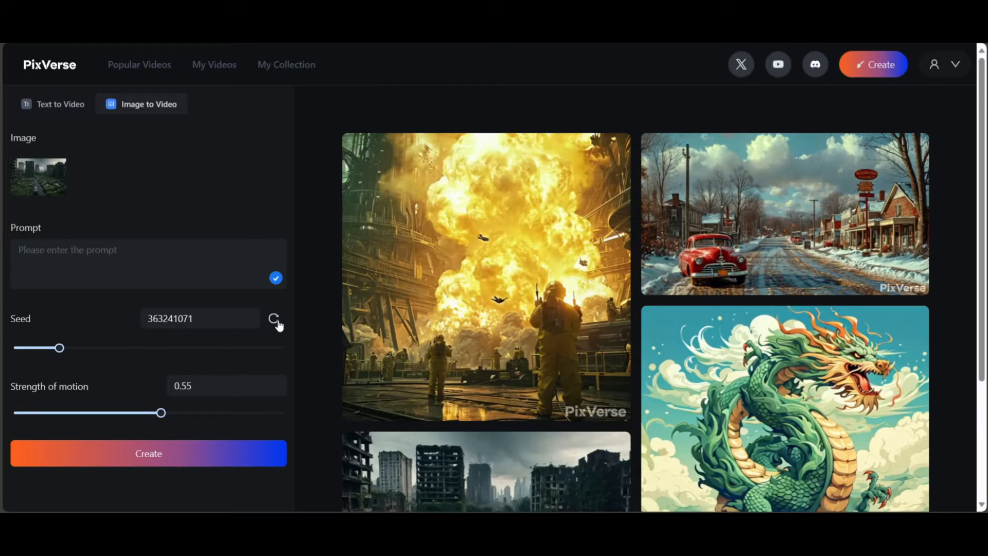
left_click(274, 318)
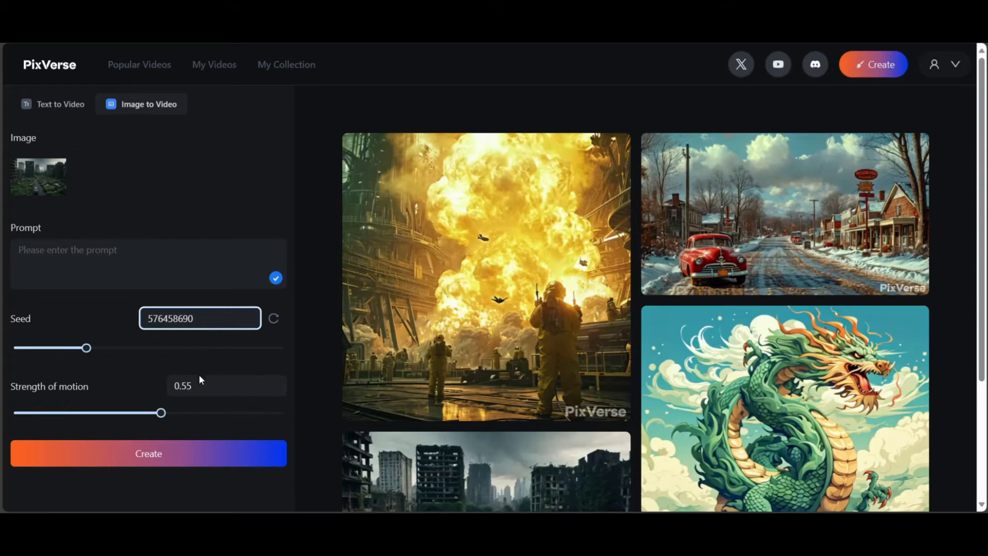
Lower the strength of motion slider from 0.55 to 0.50
left_click(225, 386)
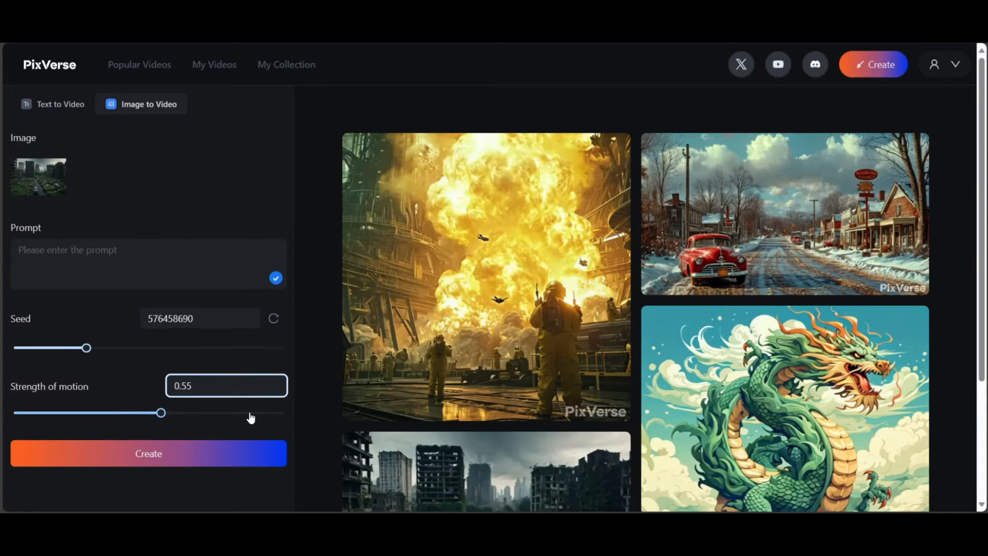
left_click_drag(161, 413, 149, 413)
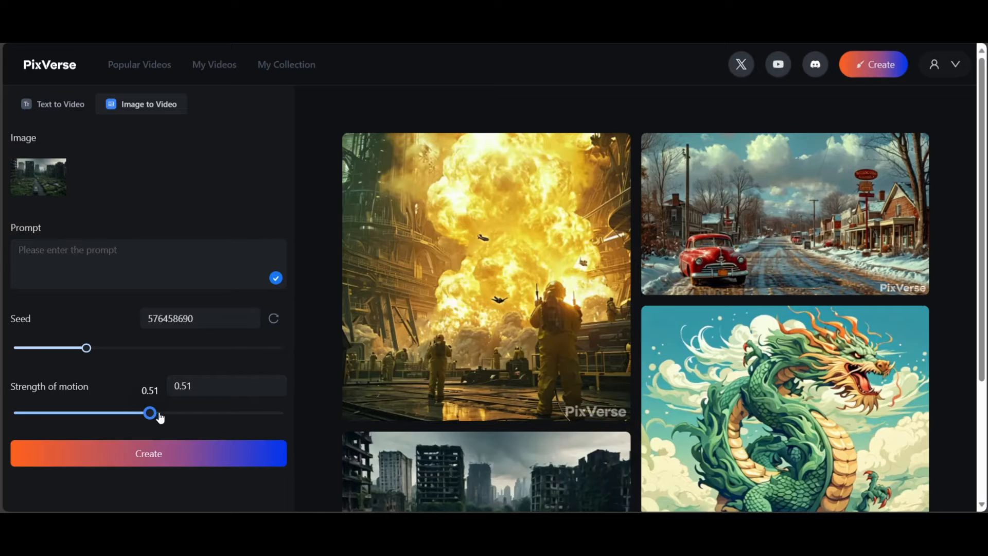
left_click(225, 385)
type("0.5")
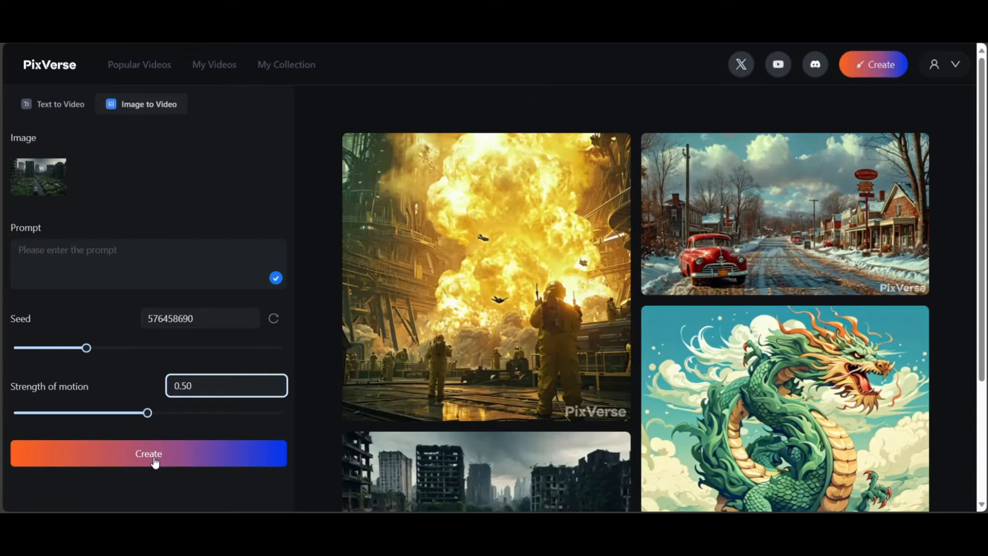
Create the city clip (seed 576458690, motion 0.5), open it, and request an upscale
left_click(148, 453)
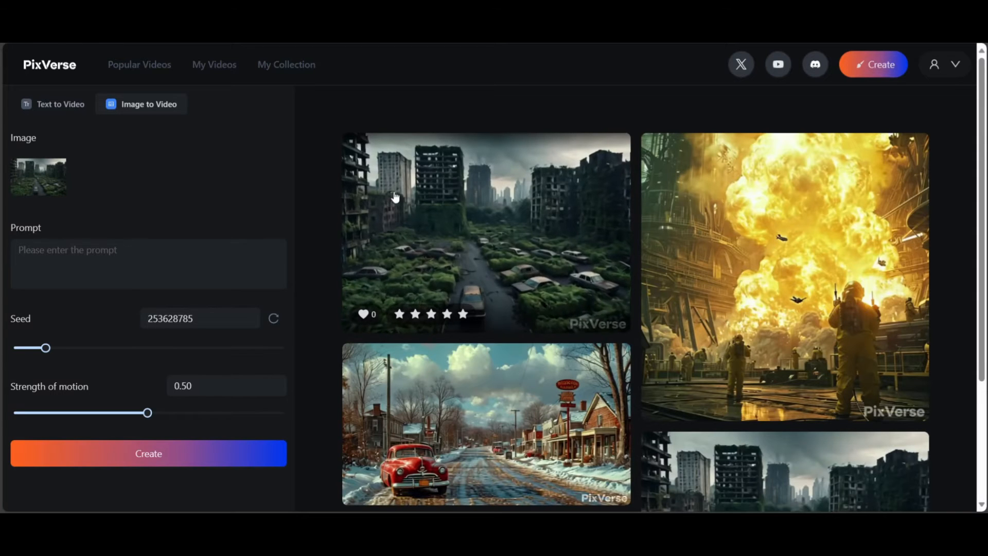
left_click(486, 227)
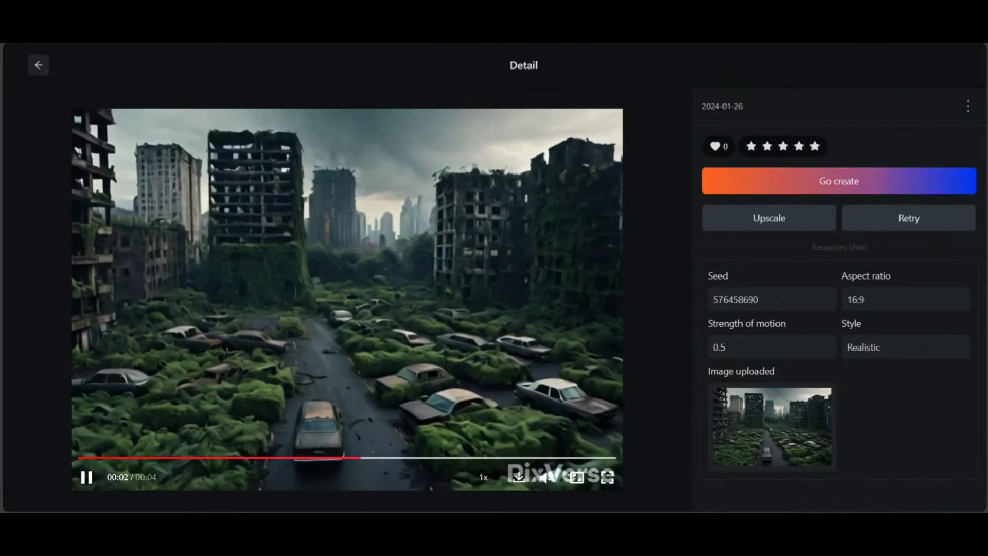
left_click(769, 217)
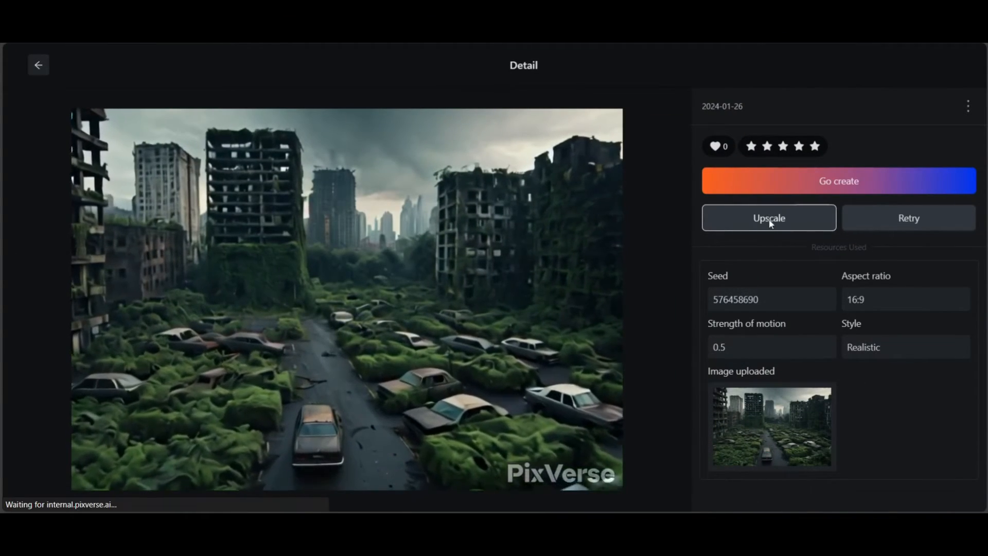
left_click(768, 218)
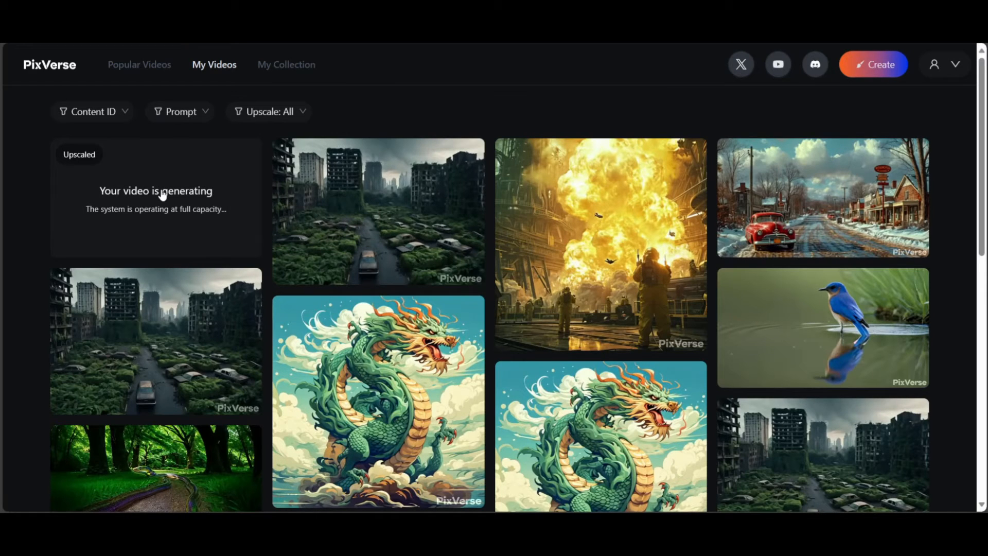
mouse_move(543, 236)
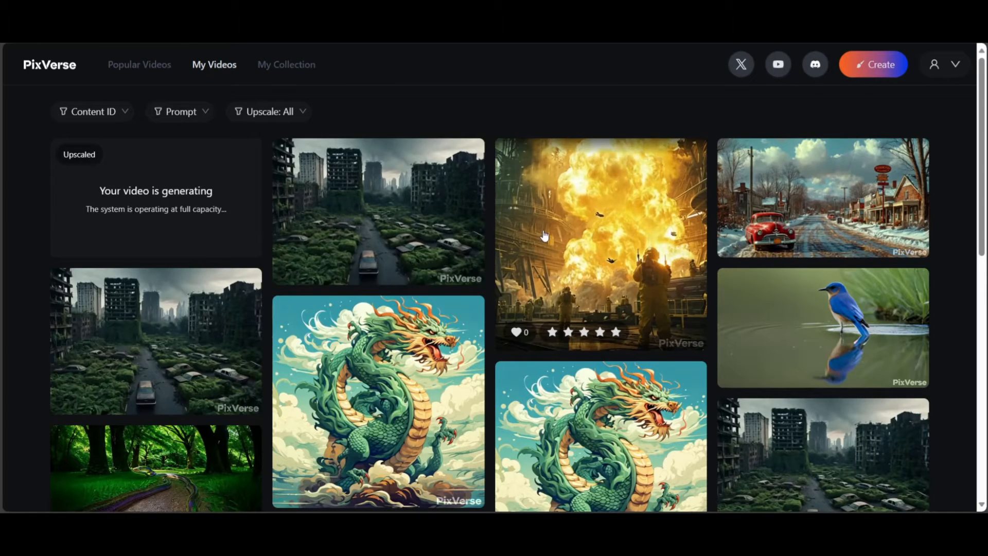
left_click(599, 242)
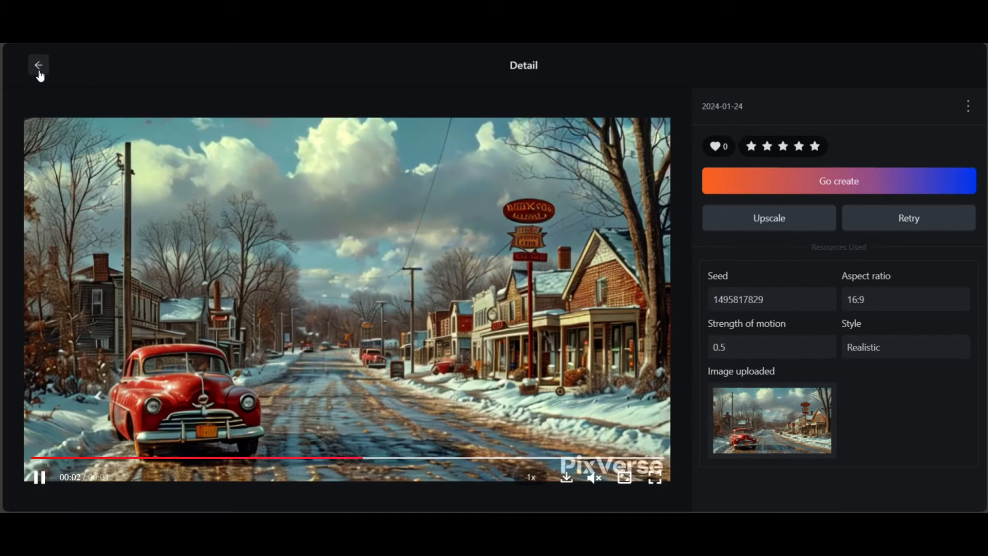
left_click(38, 65)
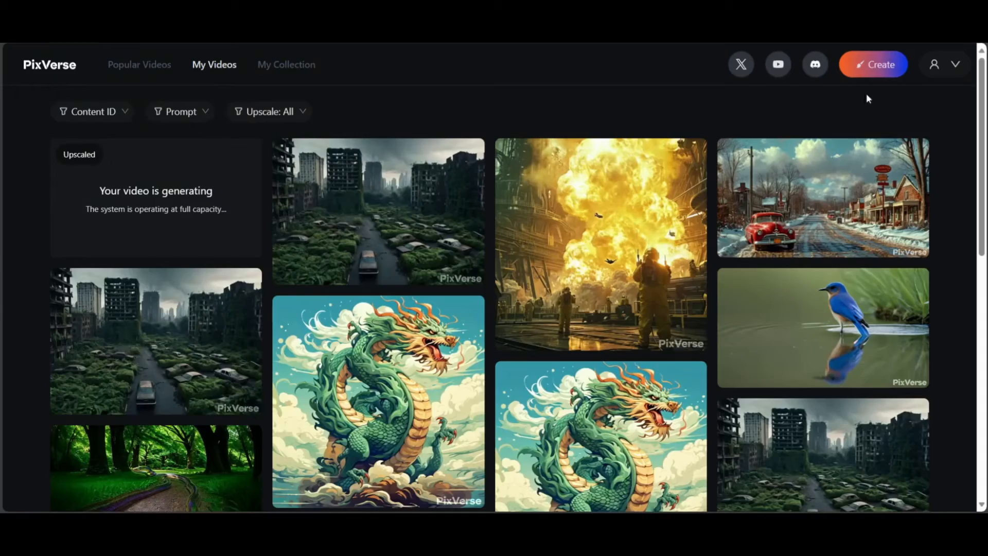
Enter prompt 'A warrior standing in water, cinematic' with negatives 'deformation, ugly, blur'
left_click(874, 65)
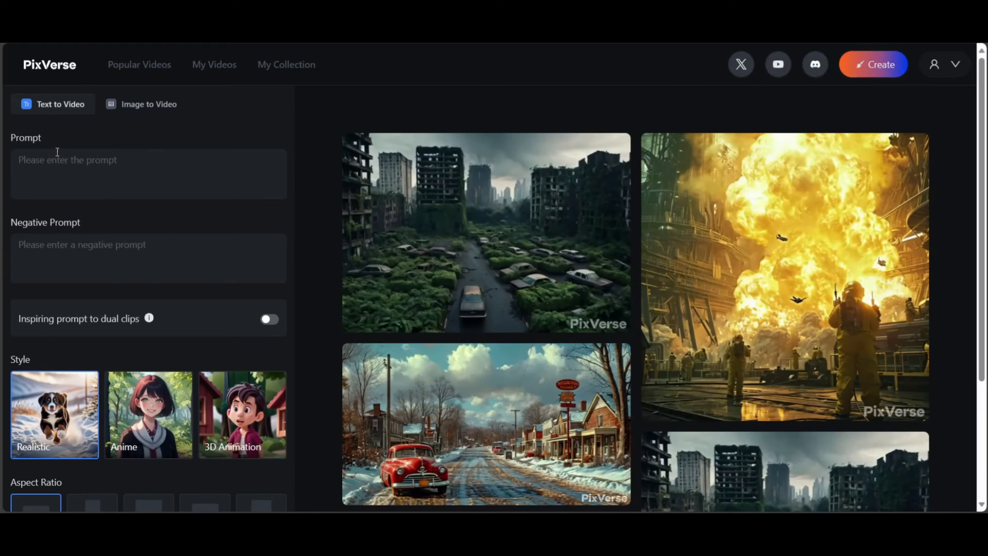
type("A warrior standing in water, cinematic")
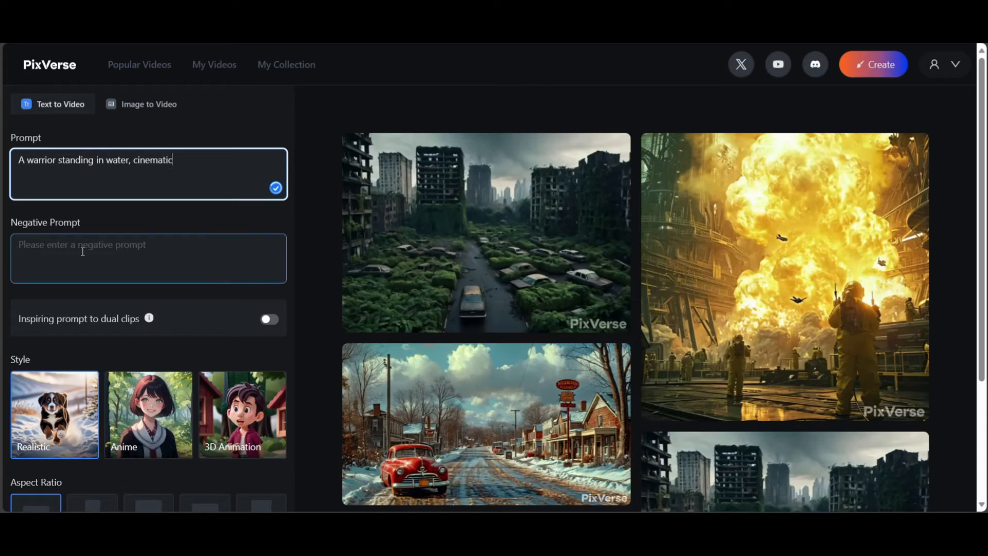
mouse_move(148, 317)
type("deformation")
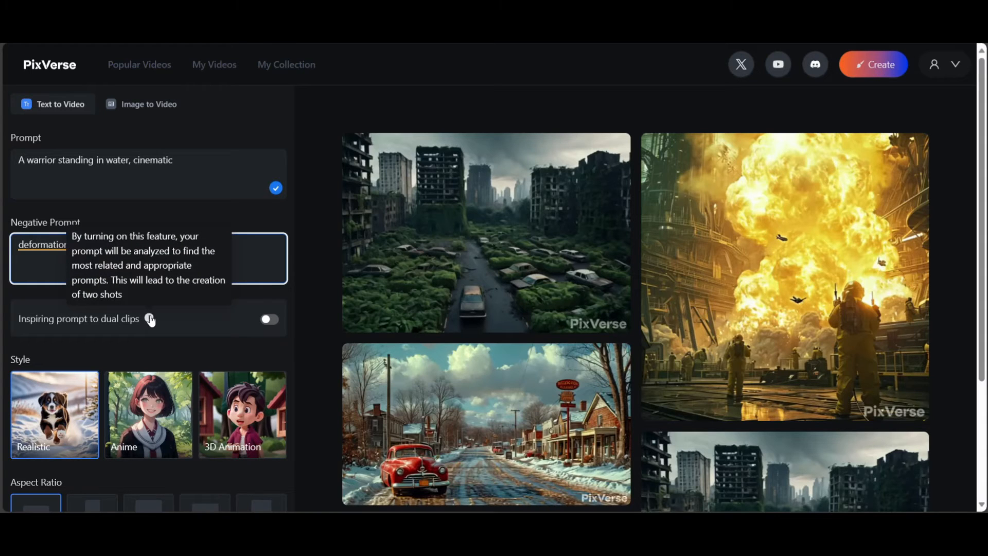
type(", ugly, blur")
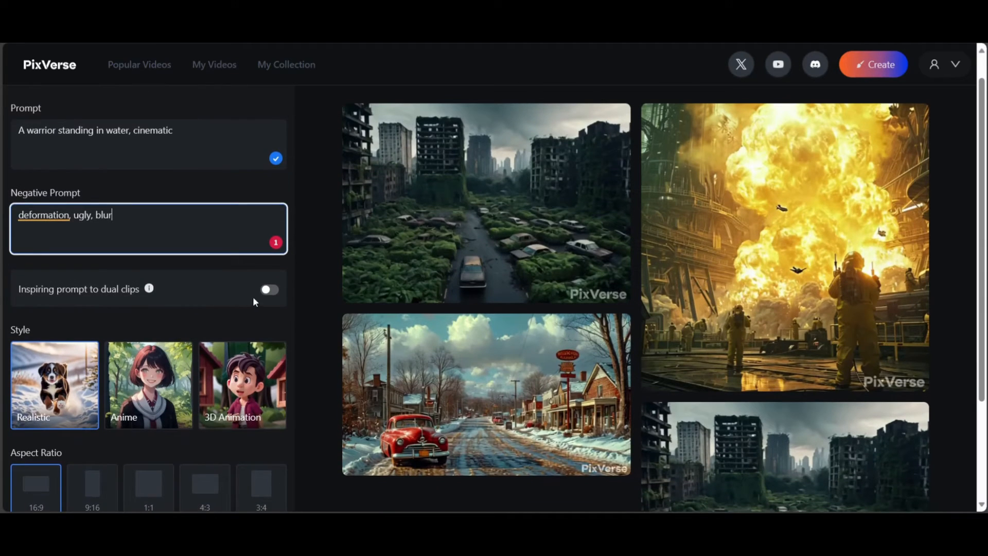
Turn on 'Inspiring prompt to dual clips' and scroll to the realistic 16:9 settings
left_click(269, 290)
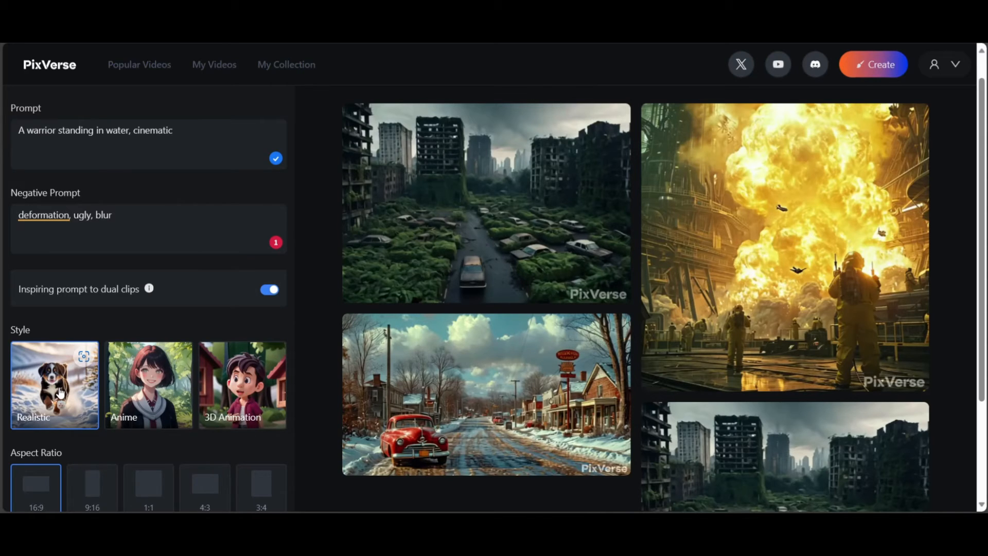
scroll("down", 3)
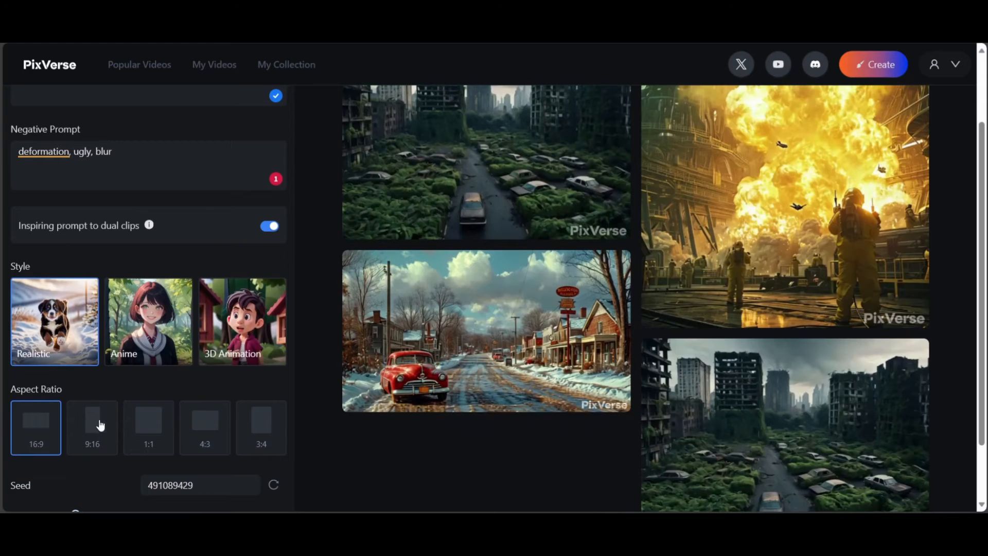
mouse_move(36, 419)
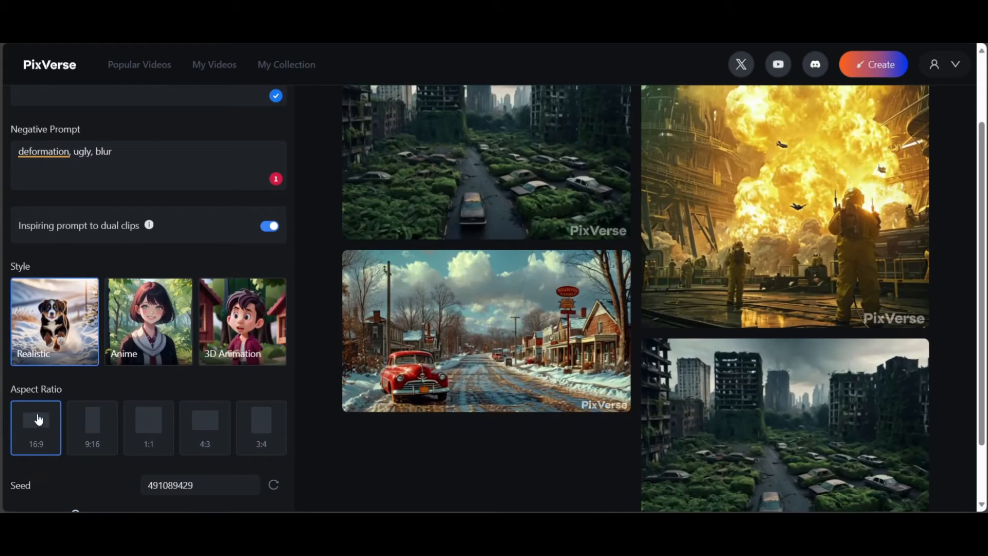
mouse_move(92, 431)
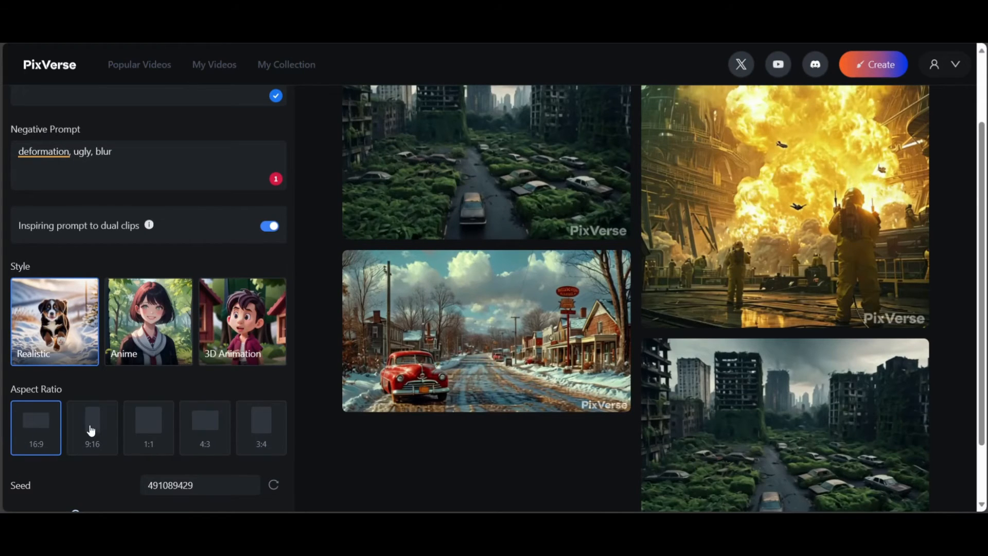
scroll("down", 3)
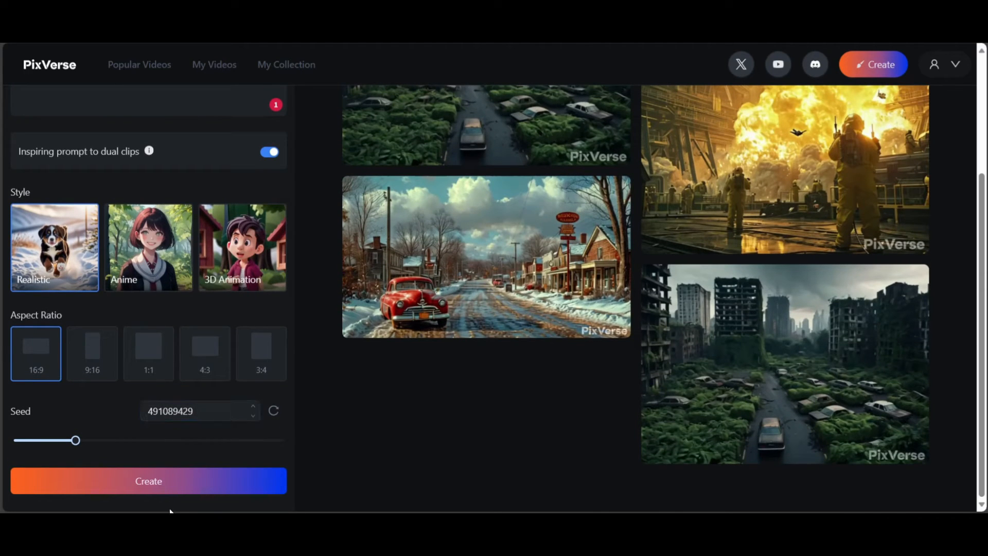
Generate both warrior clips, view the shirtless warrior's expanded prompt, then go back
left_click(148, 480)
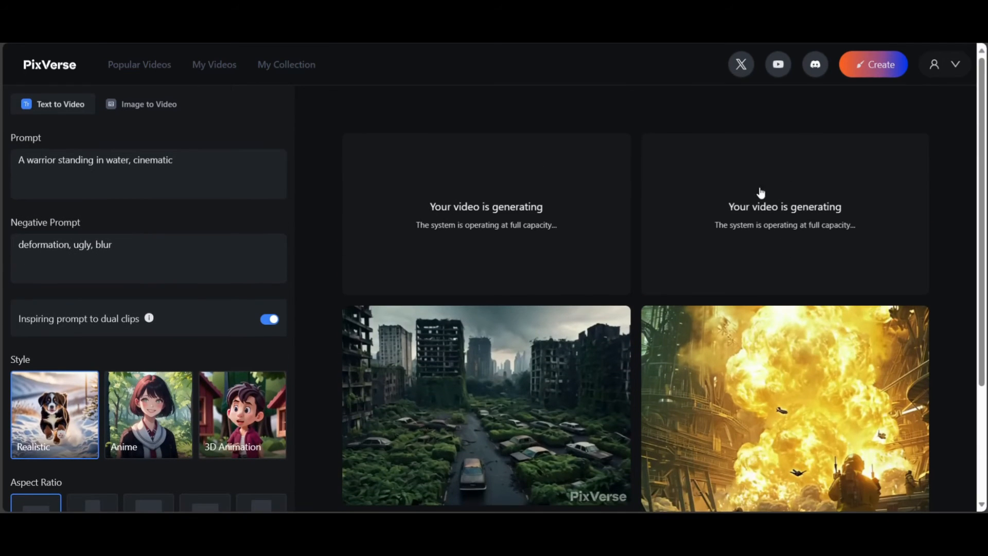
mouse_move(454, 211)
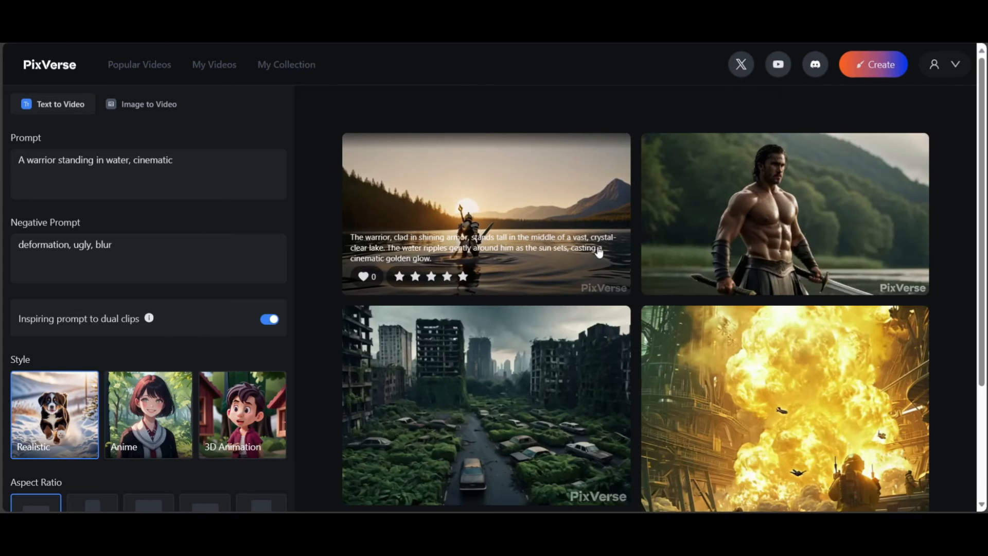
left_click(485, 213)
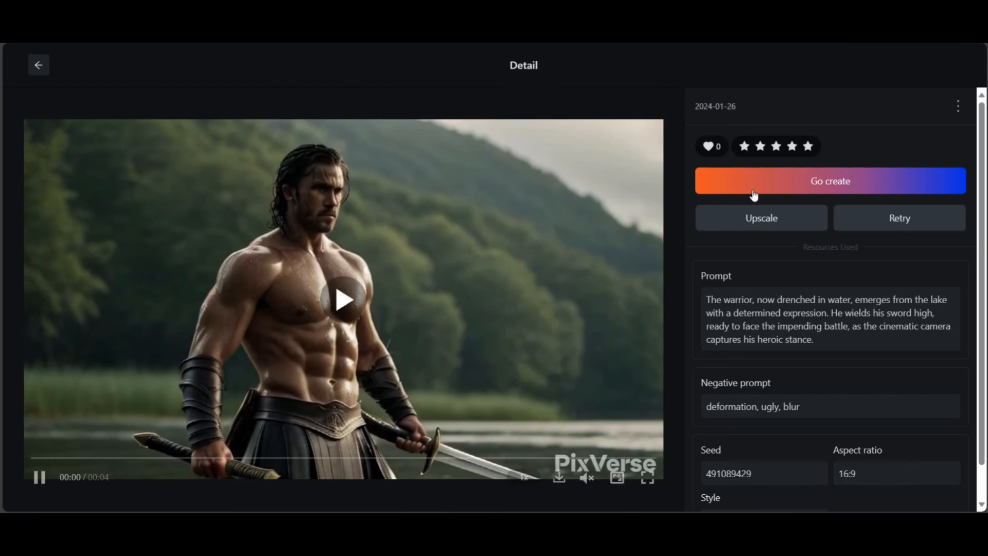
left_click(343, 300)
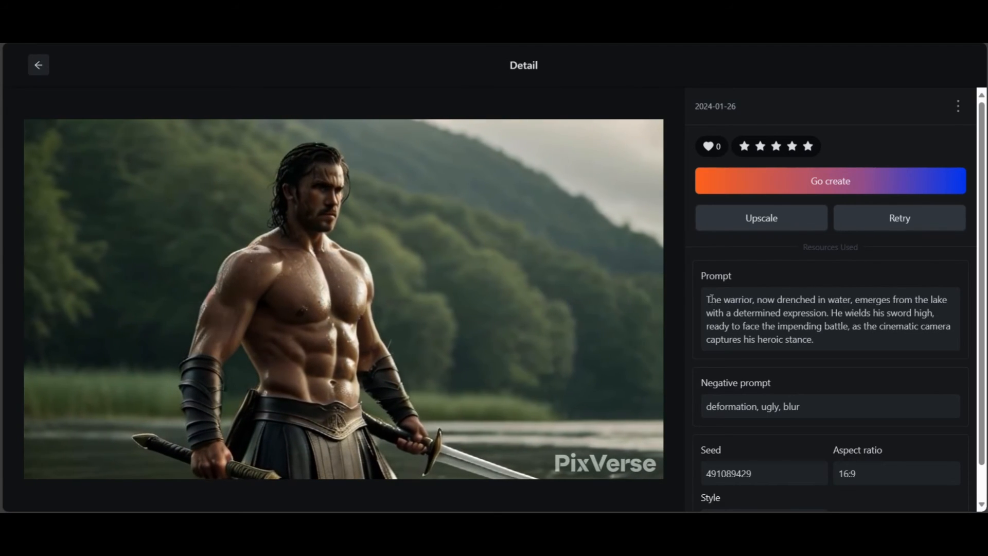
left_click(37, 65)
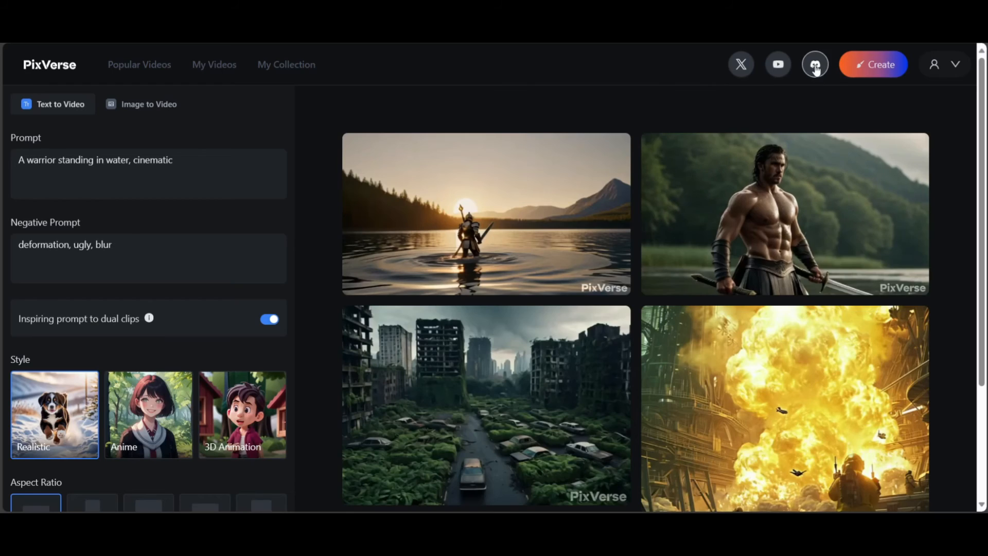
Browse #prompt-help, #share-your-creation and #generate-room-1 on Discord, then enlarge the rainy forest video
left_click(814, 64)
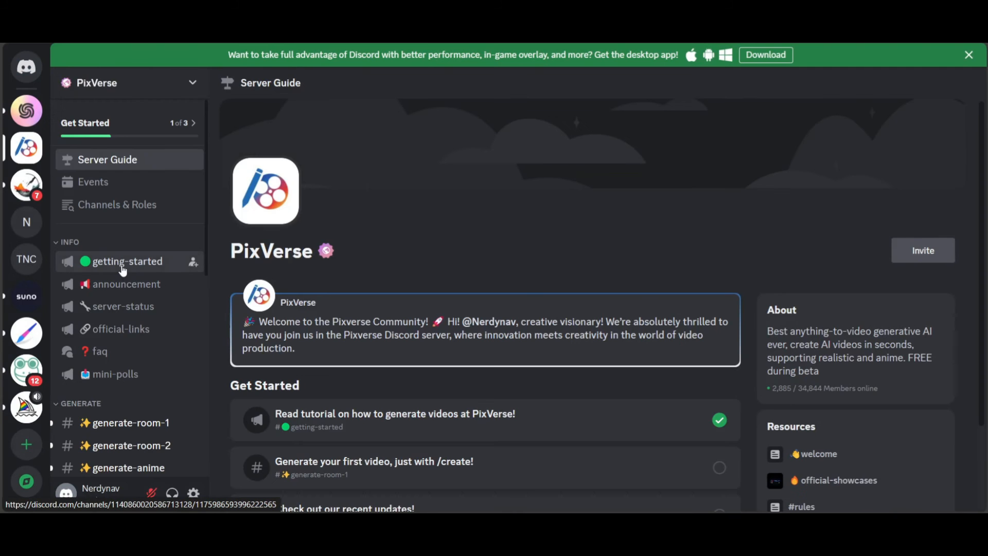
left_click(126, 261)
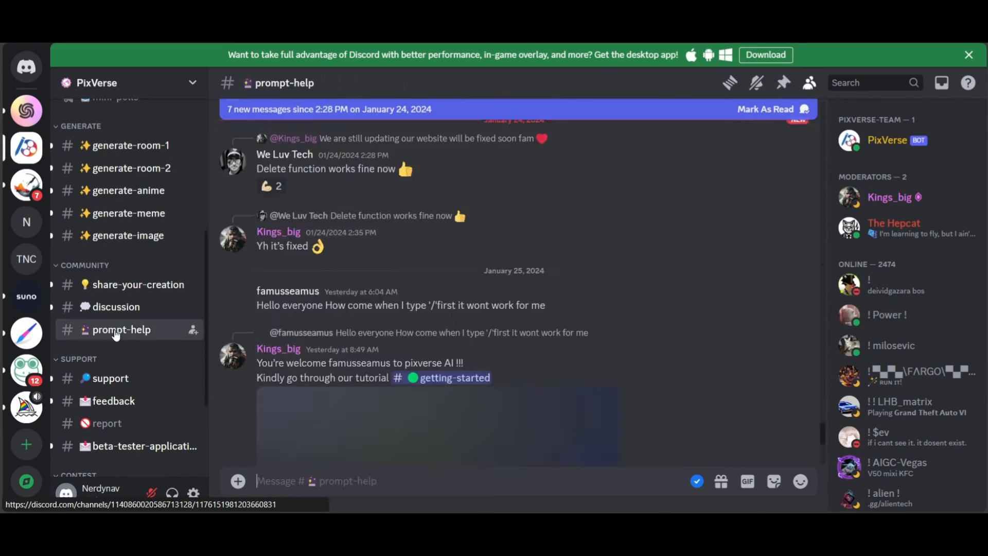
left_click(138, 284)
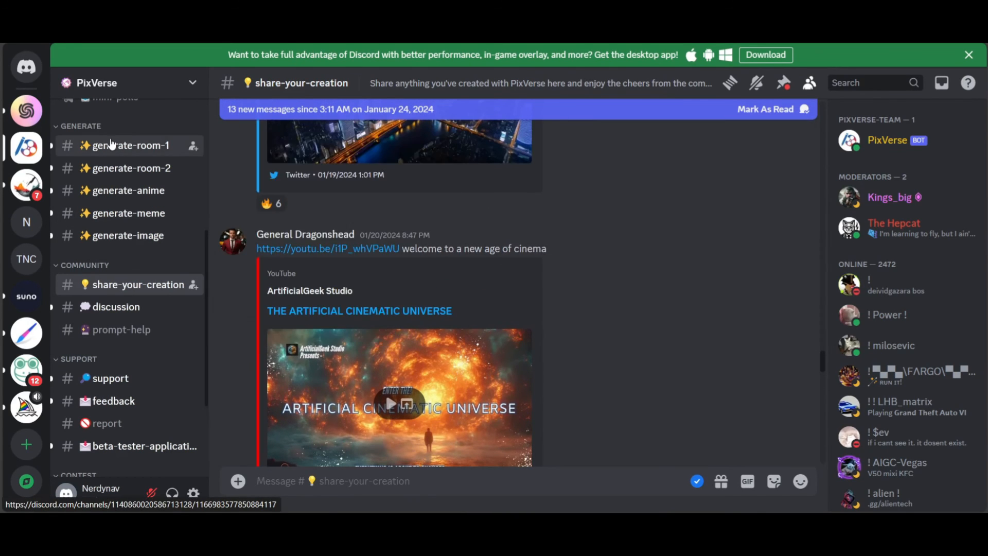
left_click(129, 145)
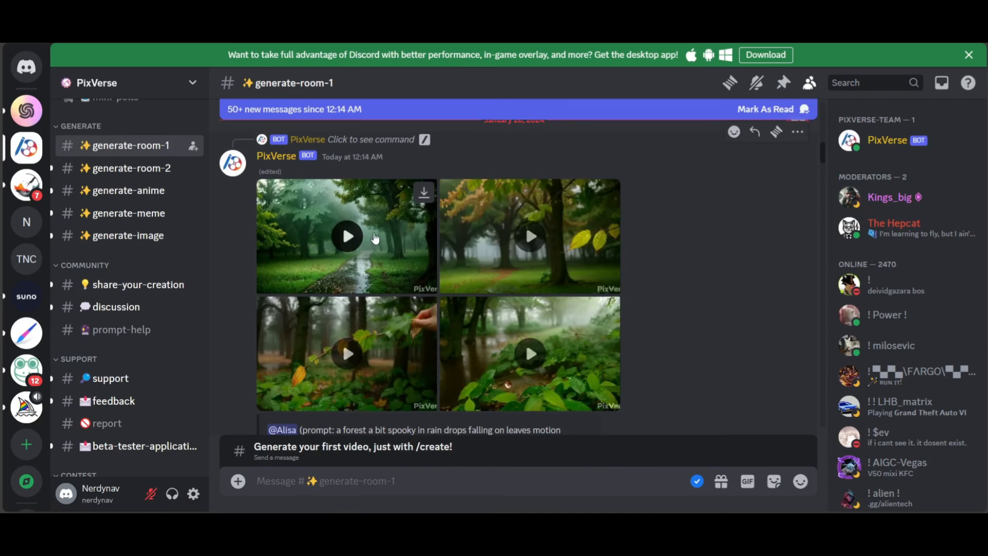
left_click(347, 236)
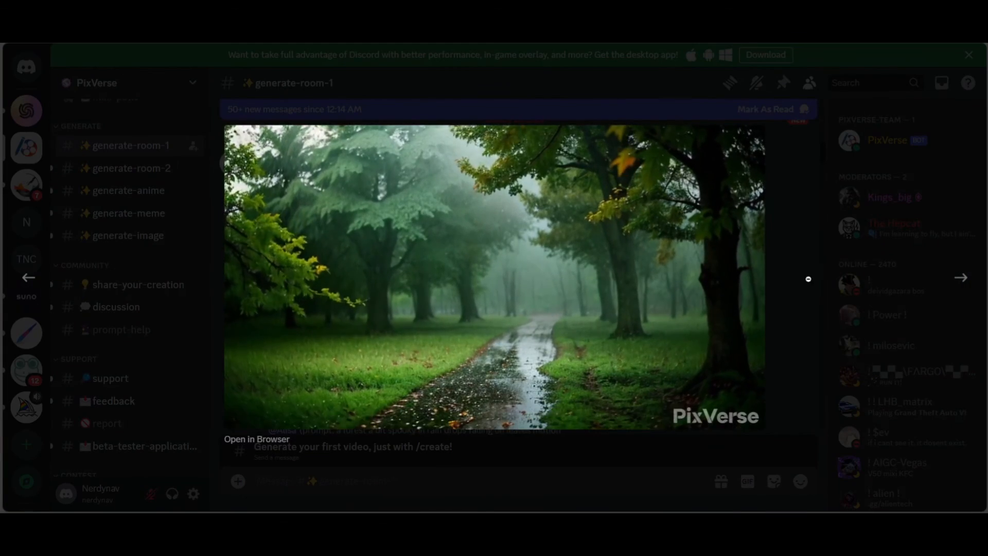